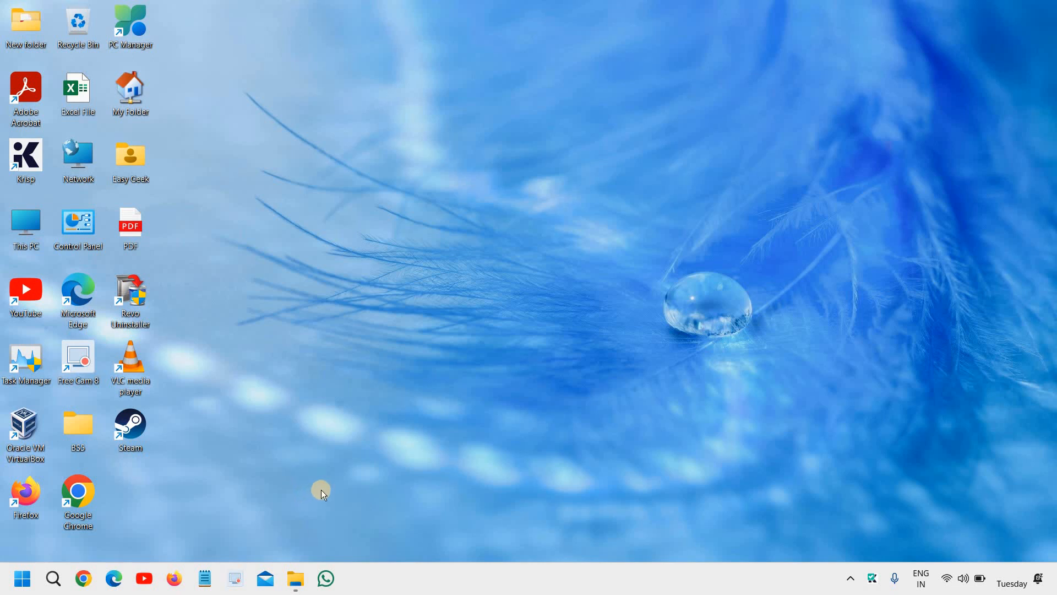
mouse_move(332, 491)
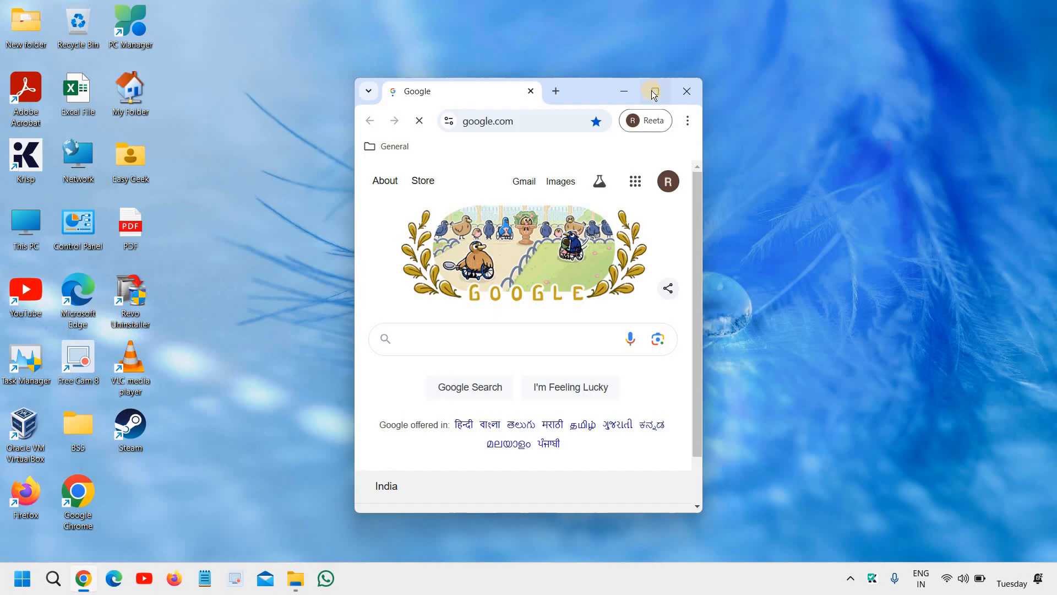
Maximize Chrome and search Google for 'revo uninstaller'
click(651, 91)
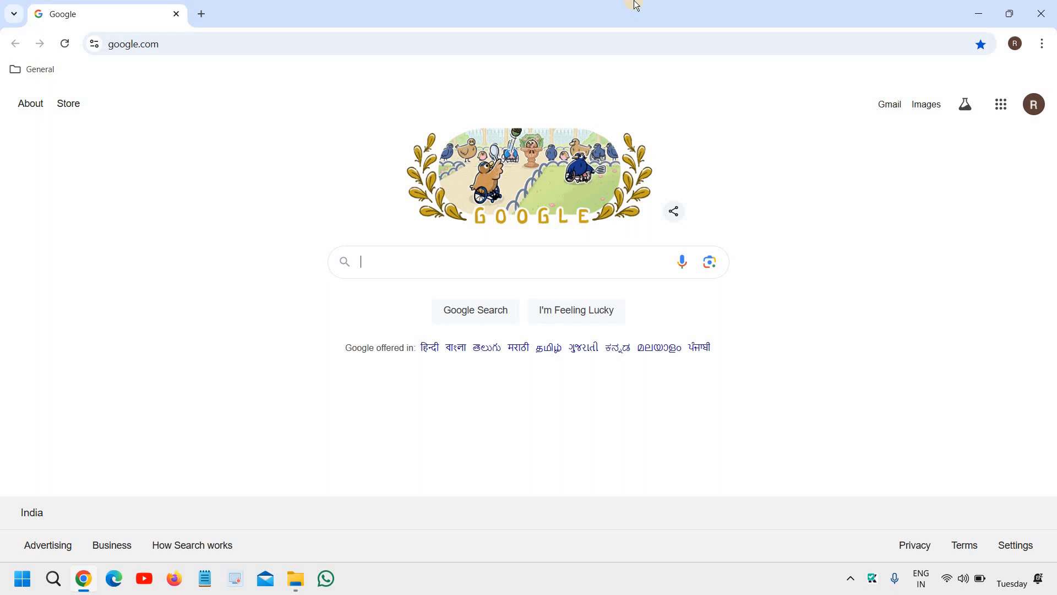
text(r)
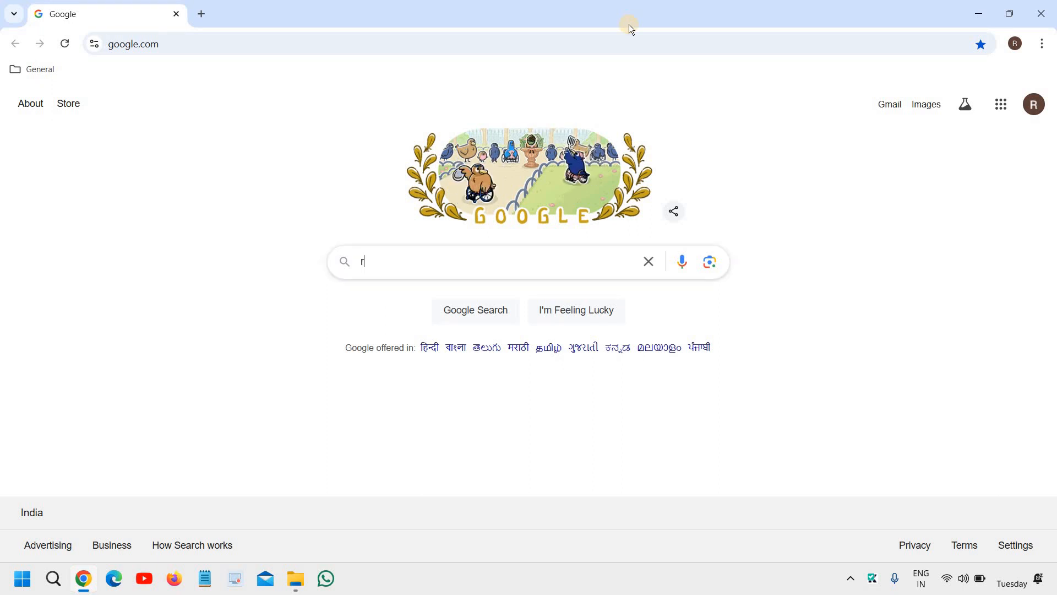
text(evo uninstaller)
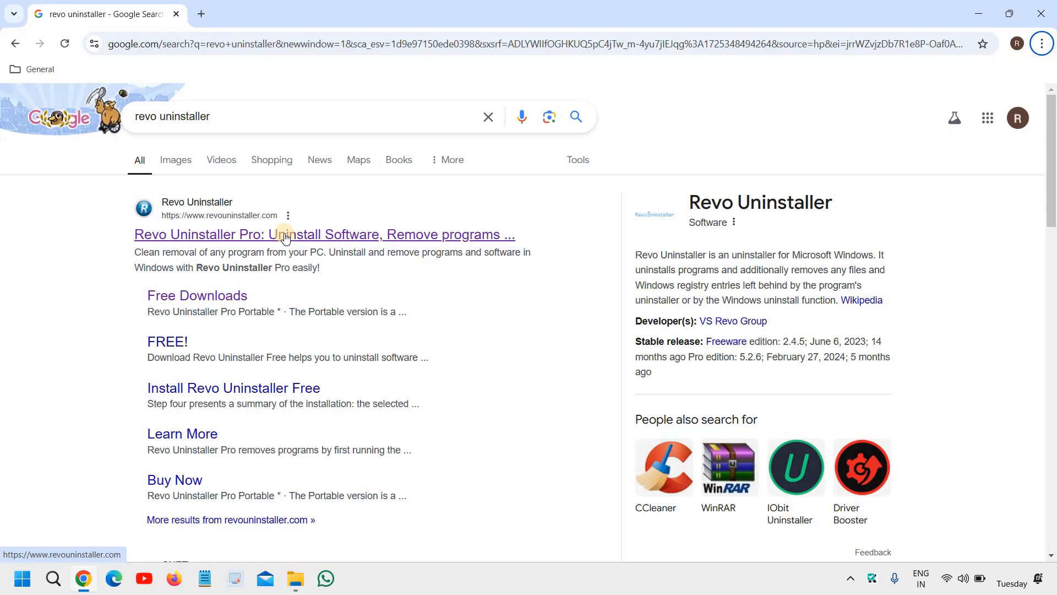
Open revouninstaller.com, dismiss the discount popup, and go to the Revo Uninstaller Free page
click(324, 234)
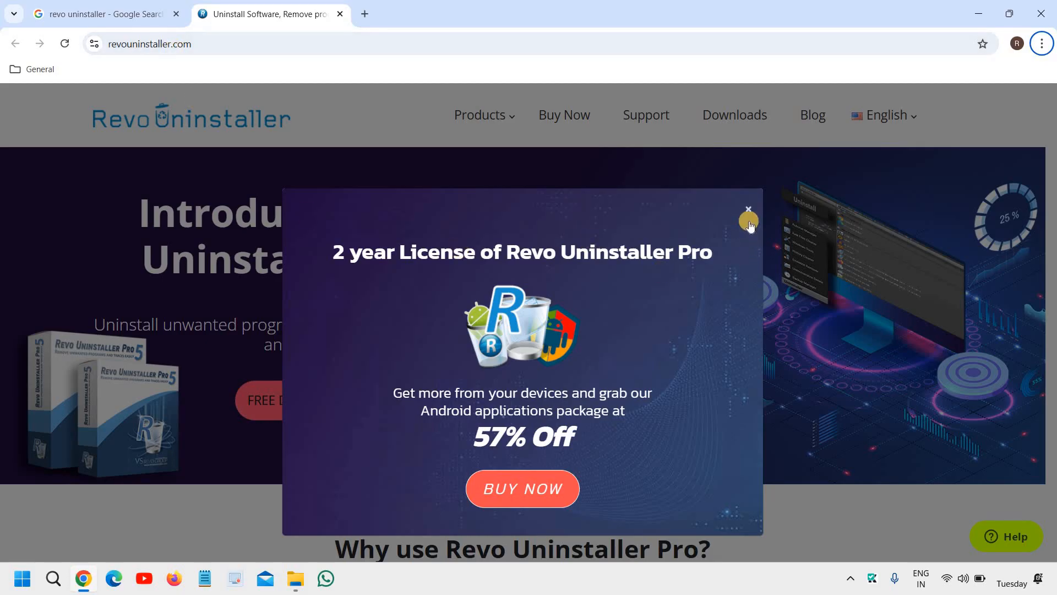
click(747, 209)
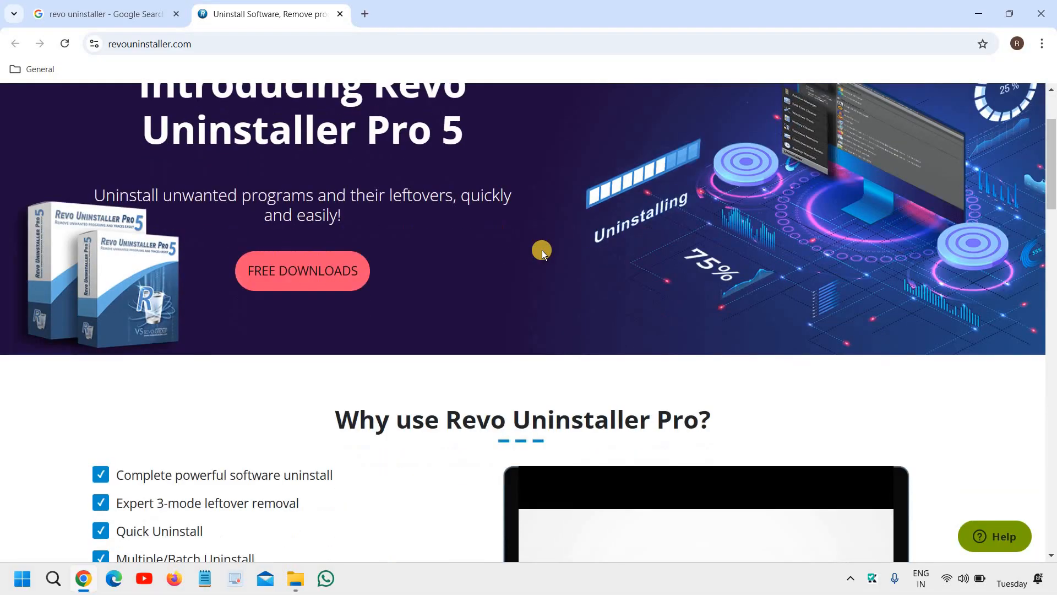
scroll(down, 3)
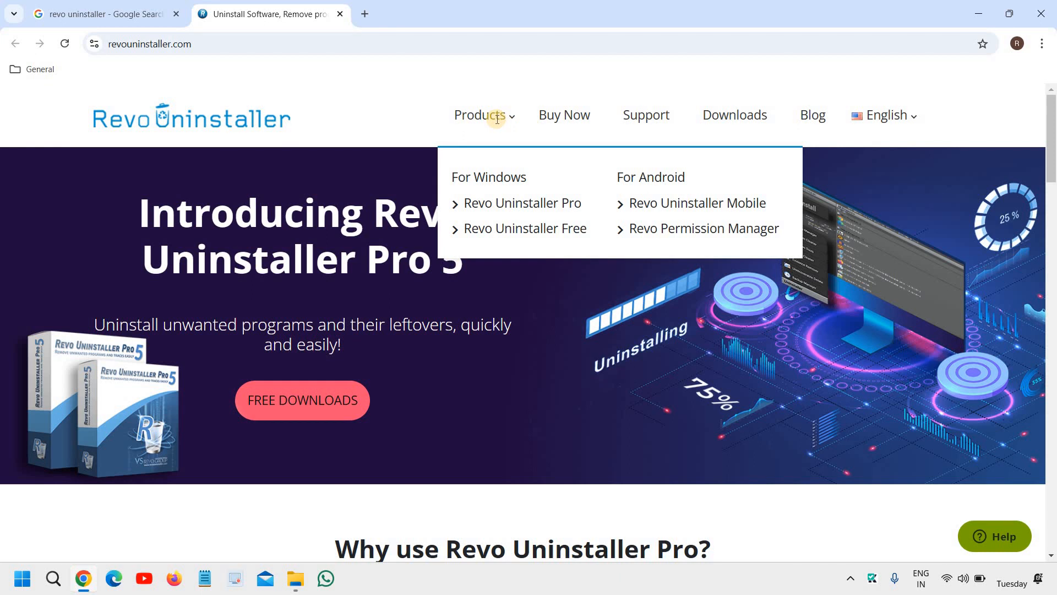
mouse_move(525, 228)
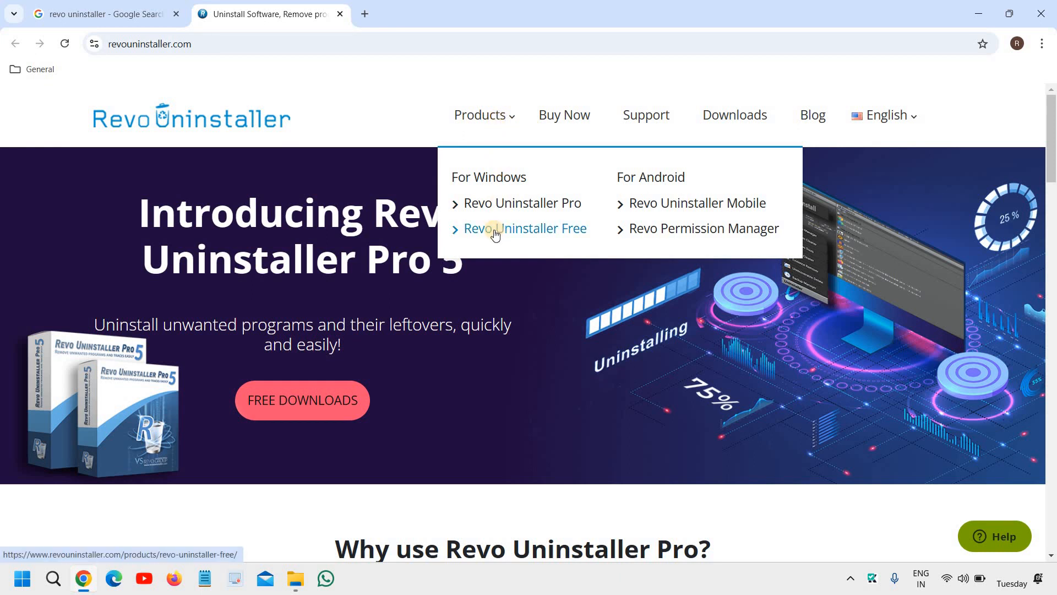
click(525, 228)
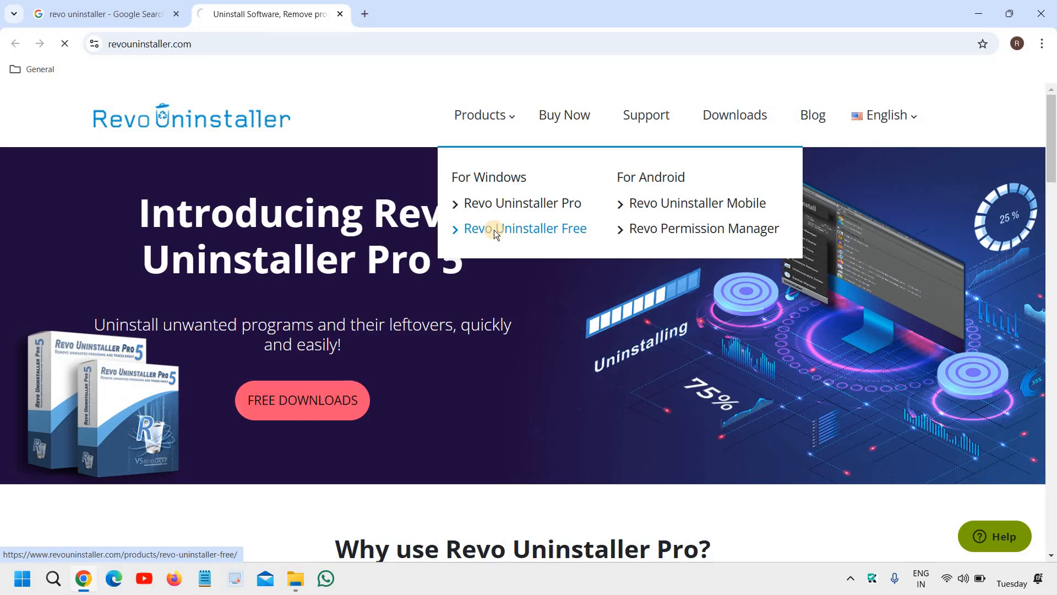
click(523, 227)
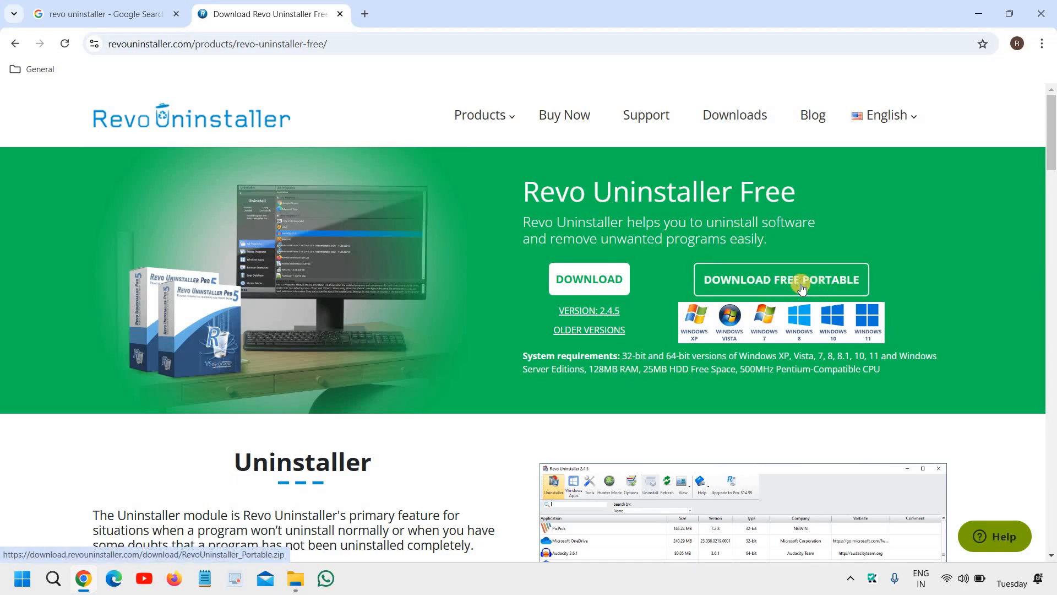
mouse_move(866, 341)
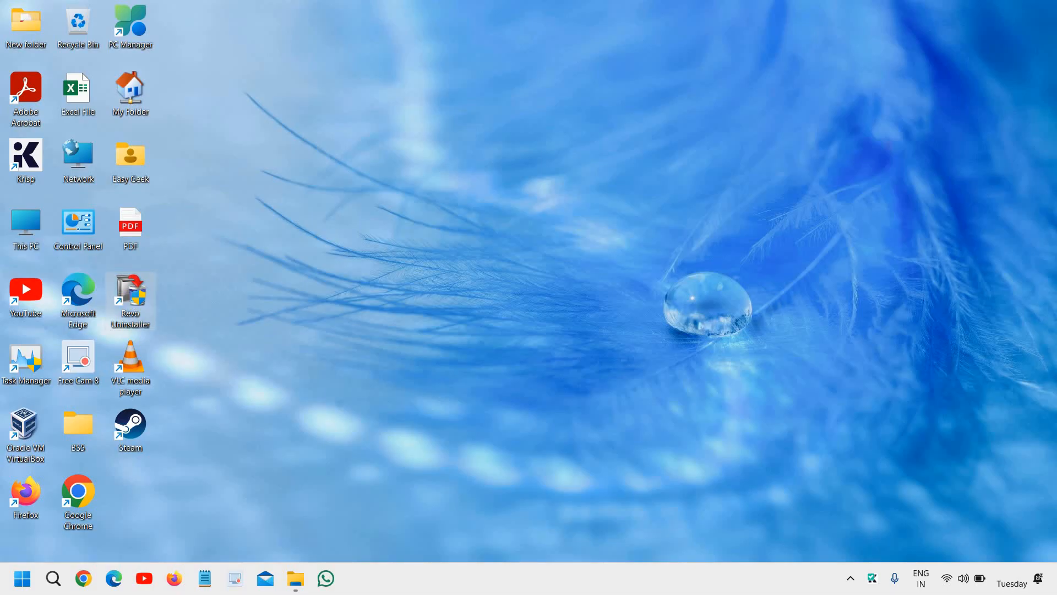
Launch Revo Uninstaller, scroll the 30-program list, and bring up Steam's context menu
double_click(130, 297)
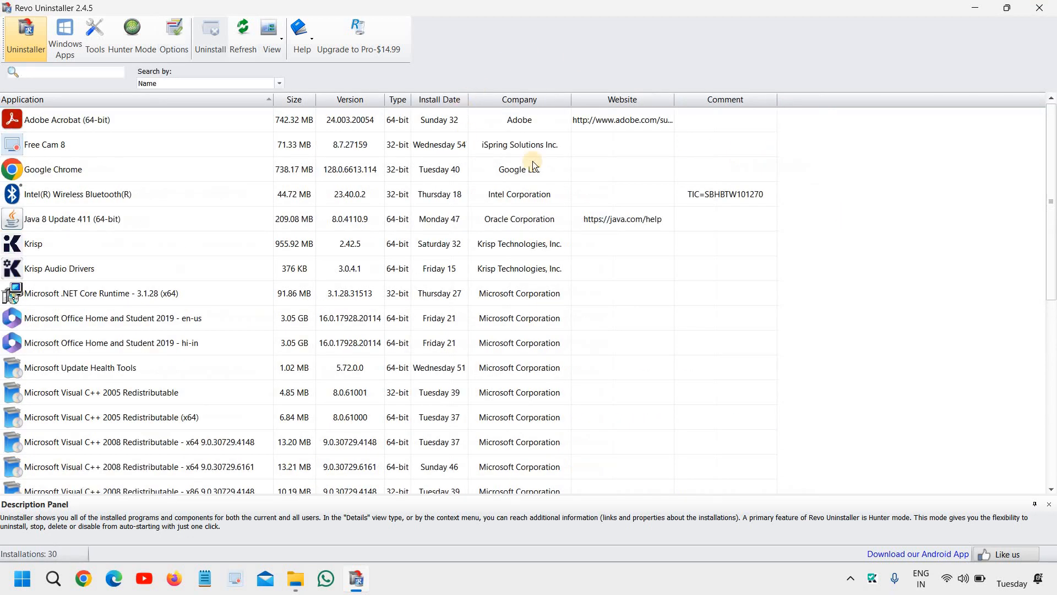
mouse_move(287, 150)
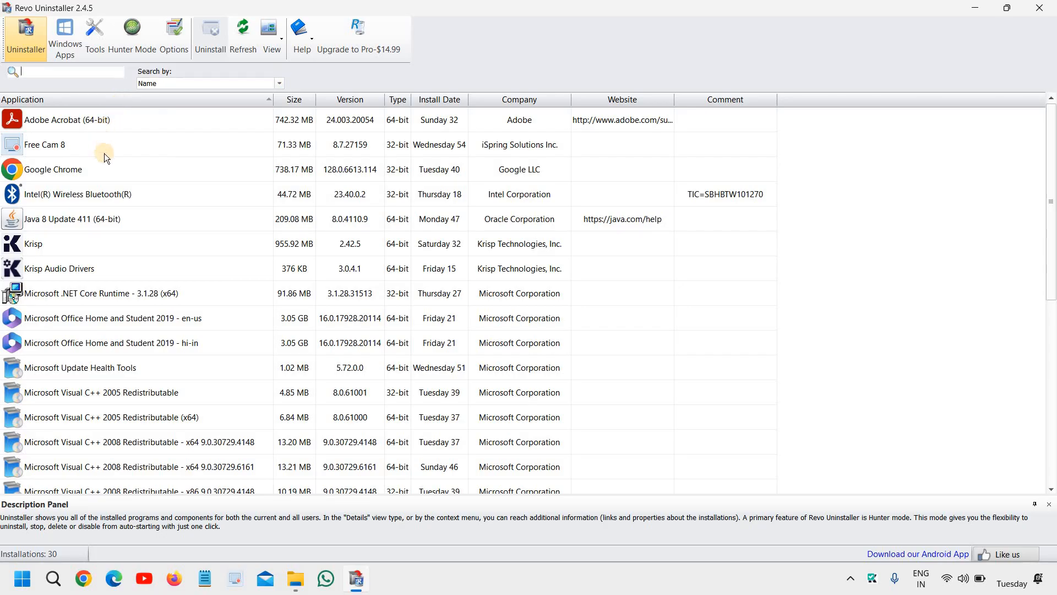
scroll(down, 3)
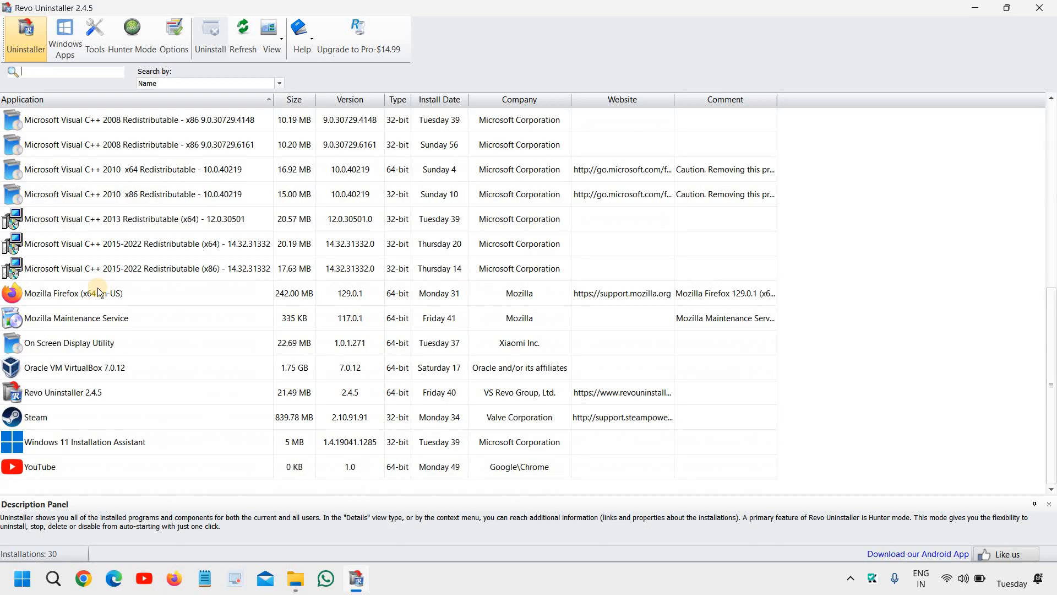
mouse_move(72, 379)
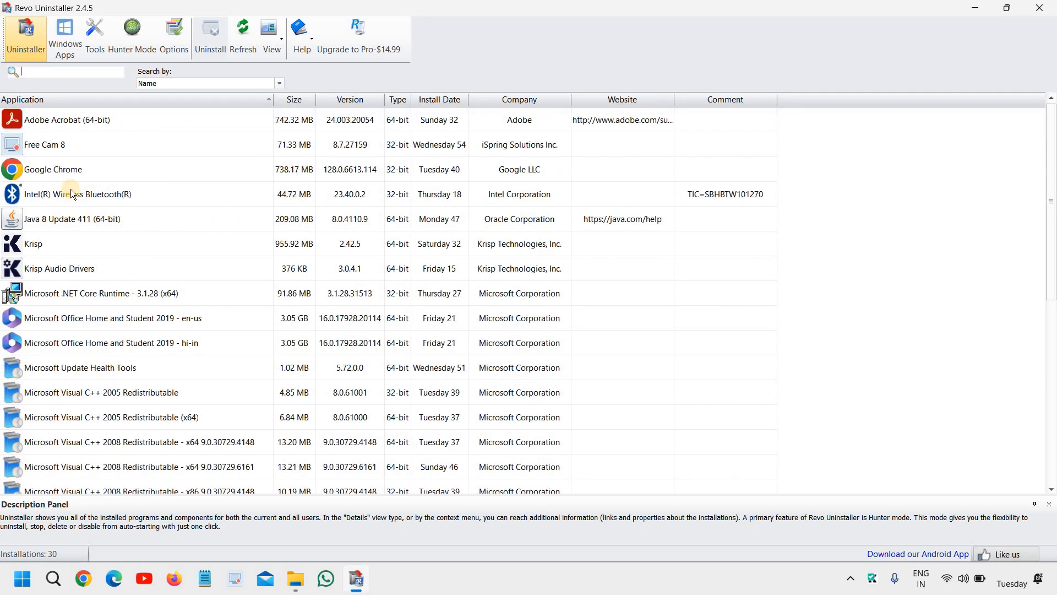
scroll(down, 3)
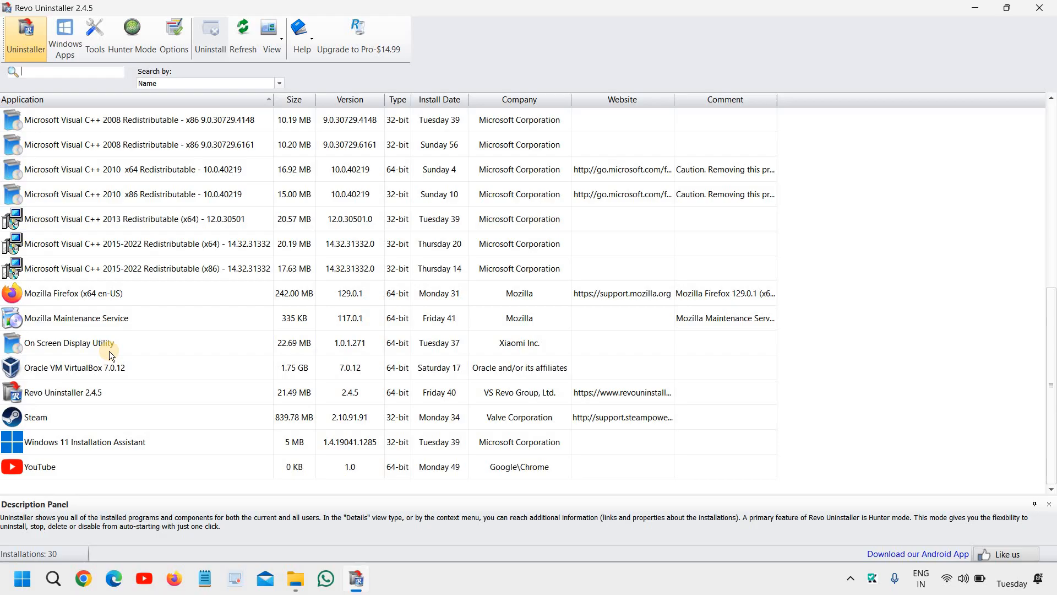
mouse_move(57, 424)
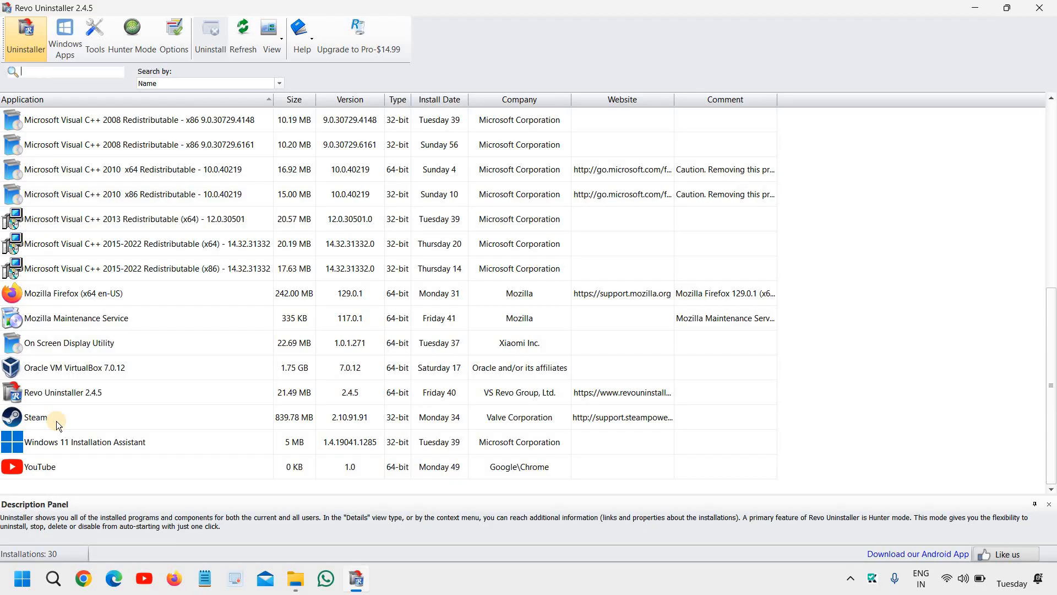
click(35, 417)
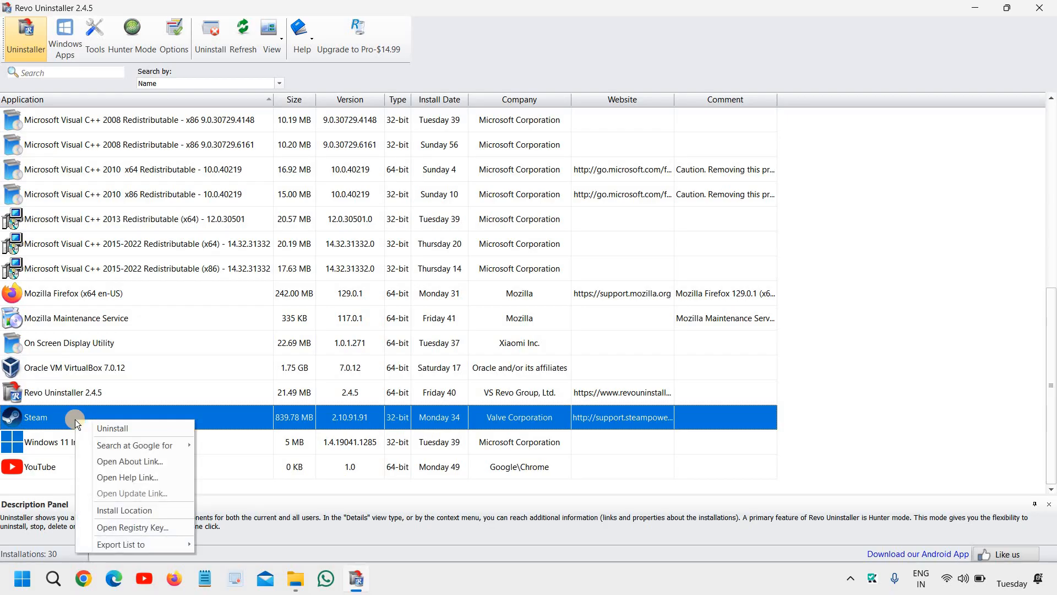
mouse_move(112, 428)
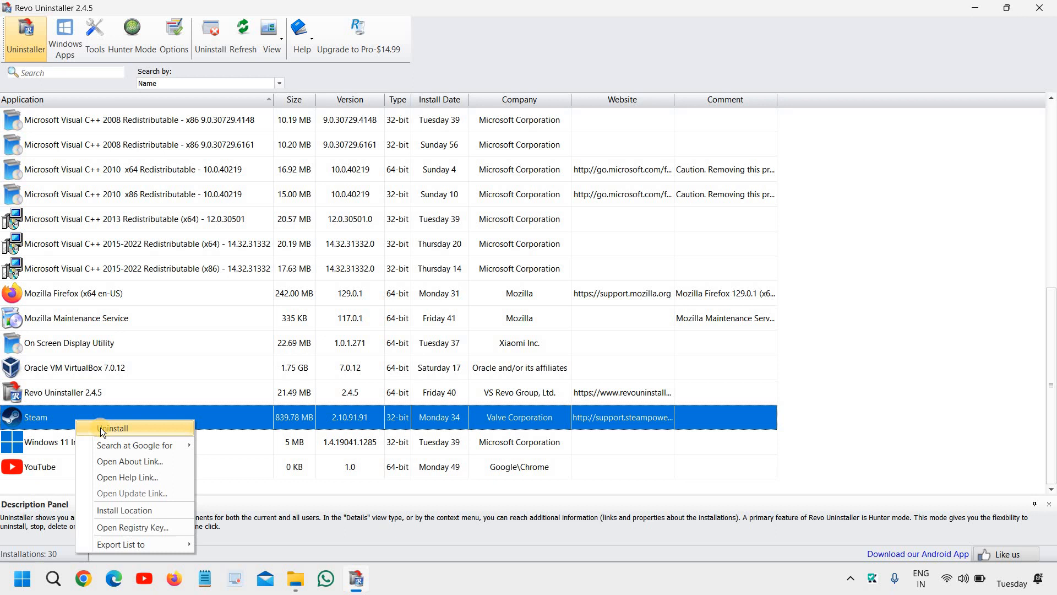
Uninstall Steam with 'Make a System Restore Point before uninstall' enabled
click(114, 427)
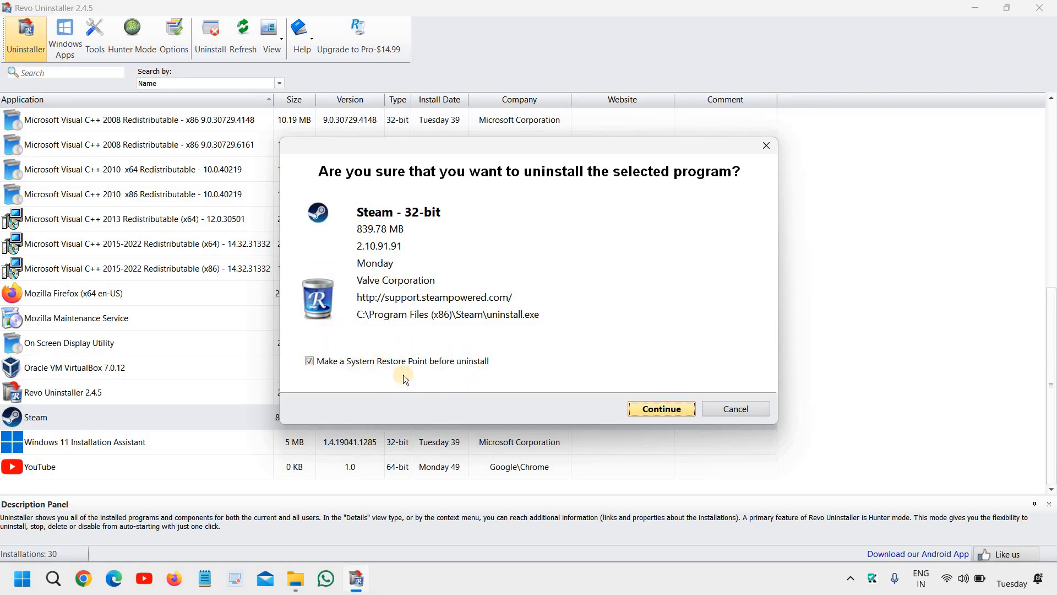
click(309, 360)
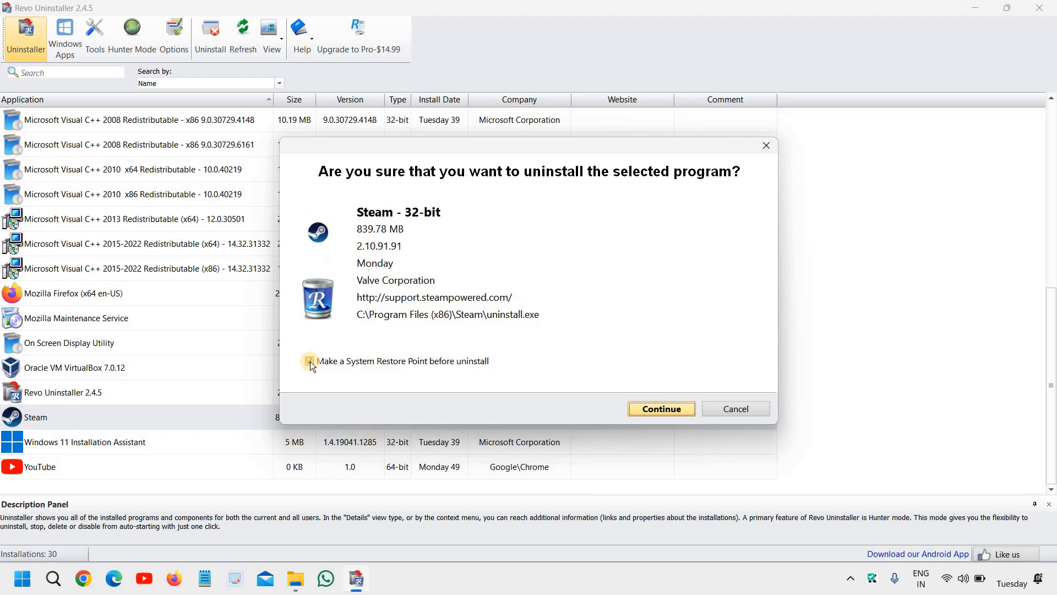
click(309, 360)
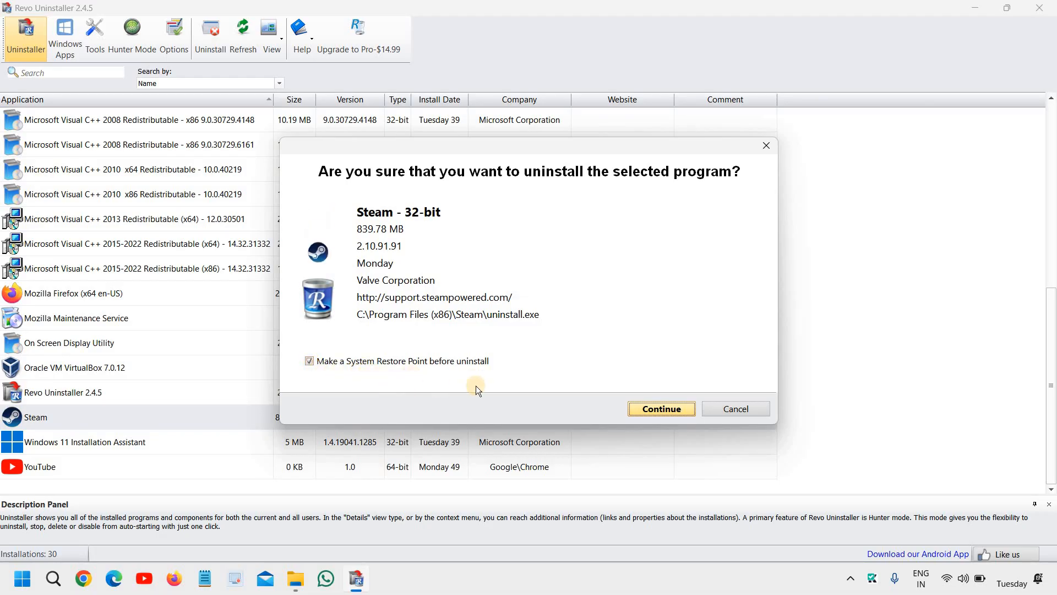
mouse_move(623, 386)
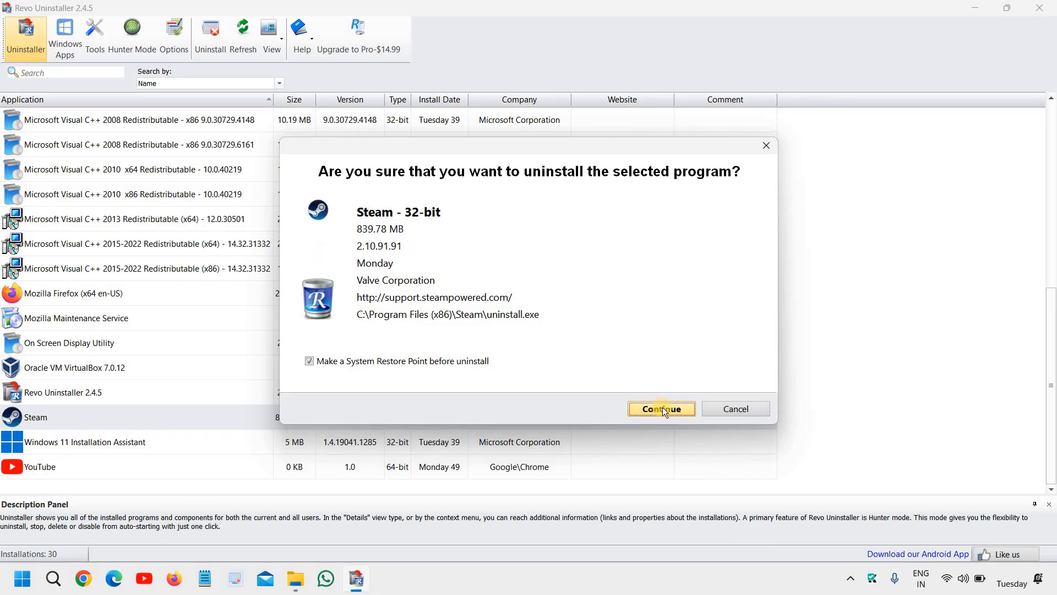
click(661, 409)
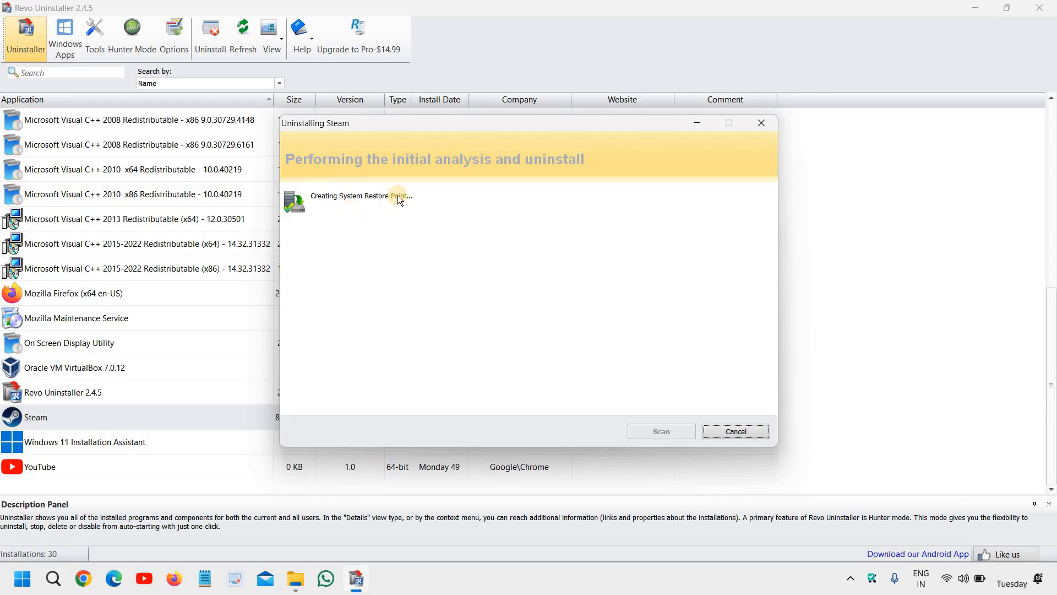
mouse_move(424, 255)
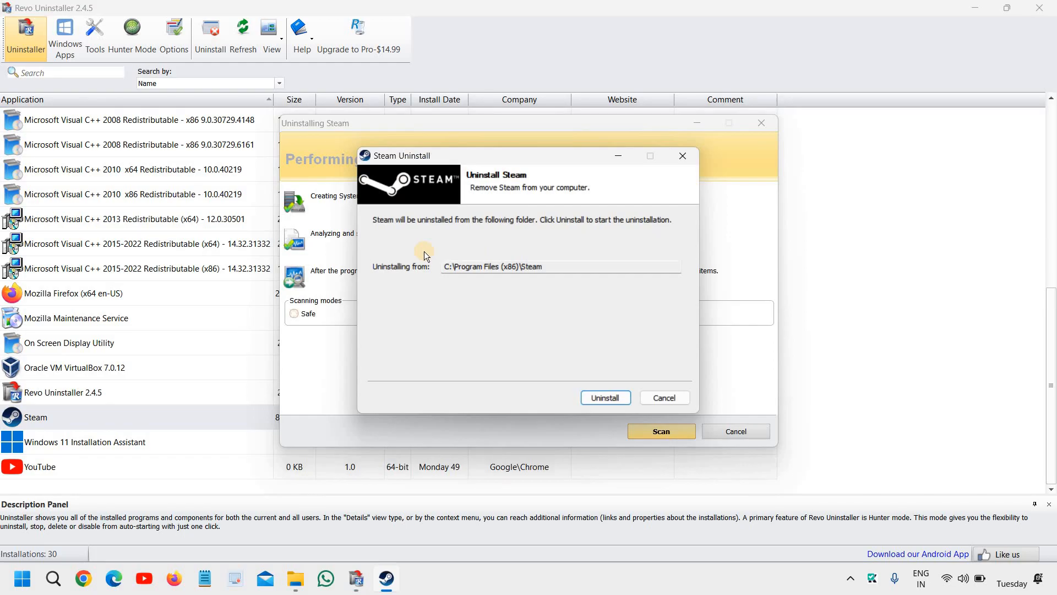
mouse_move(454, 254)
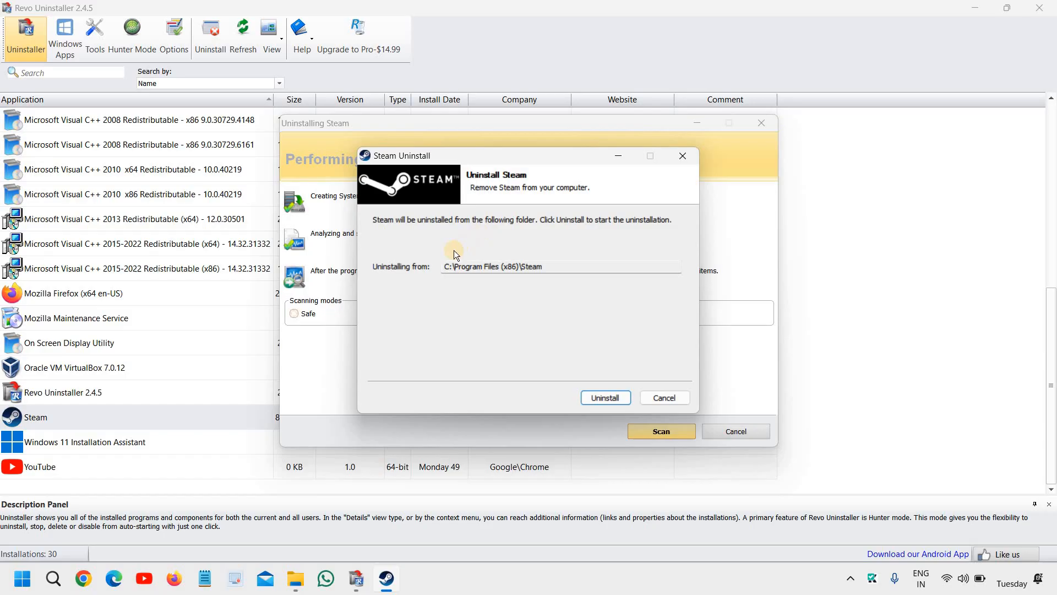
mouse_move(491, 202)
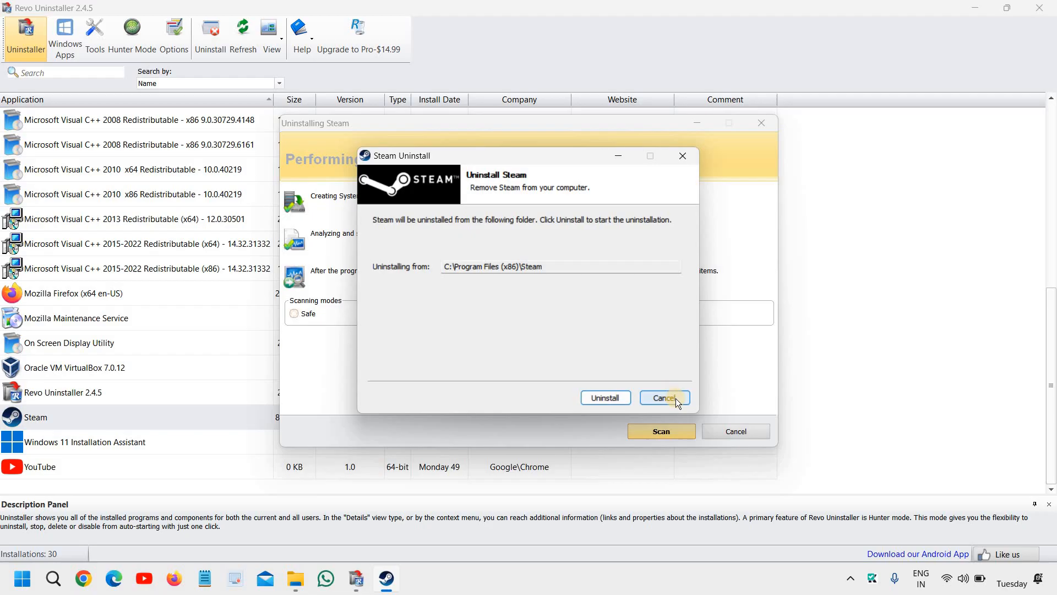
Cancel Steam's own Uninstall window, keeping Moderate scanning mode
click(664, 397)
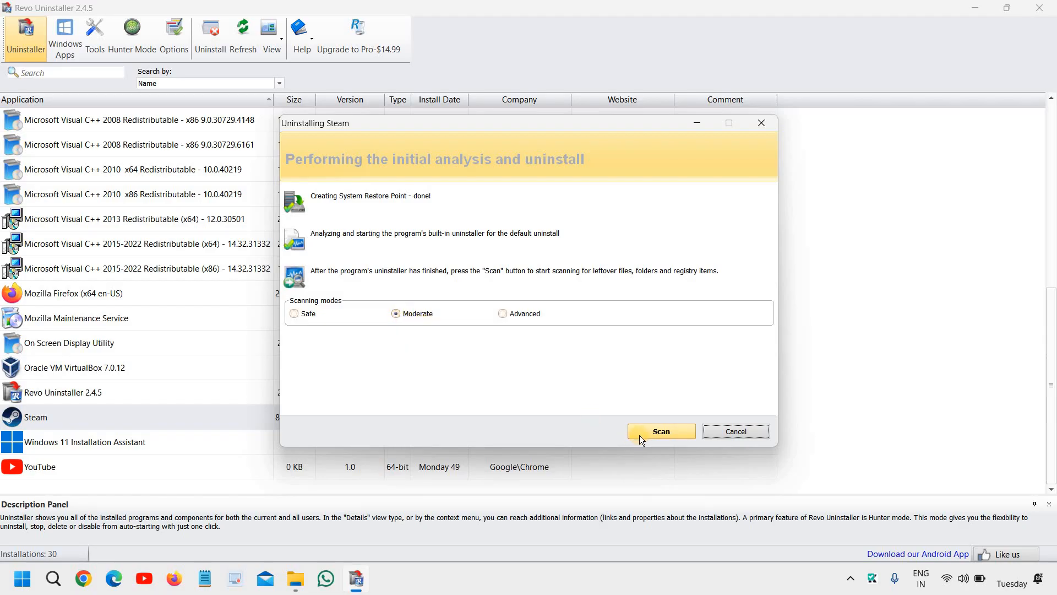
Run a Moderate-mode leftover scan for Steam
click(661, 432)
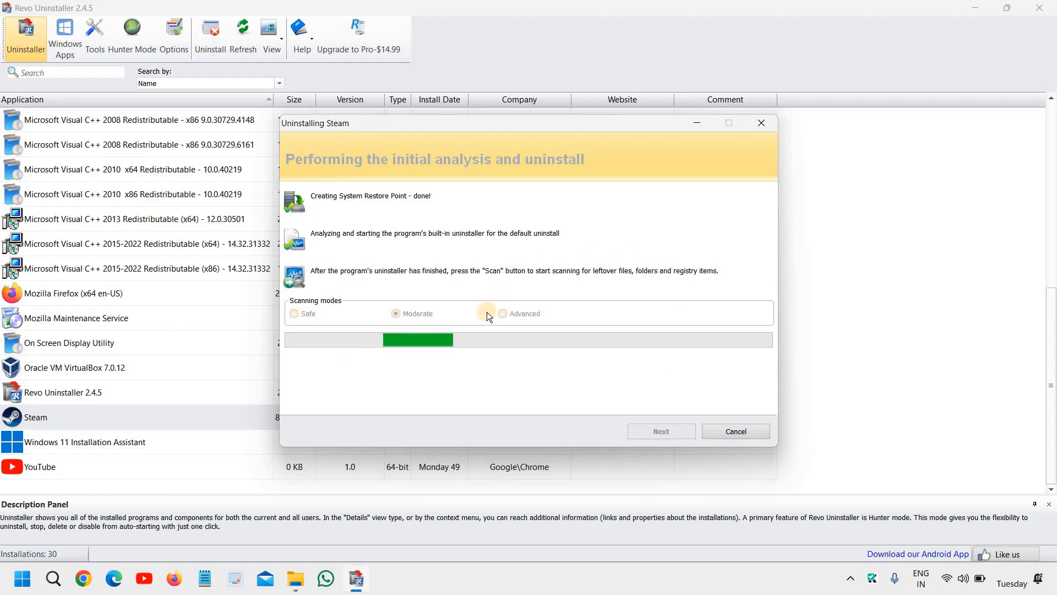
mouse_move(343, 140)
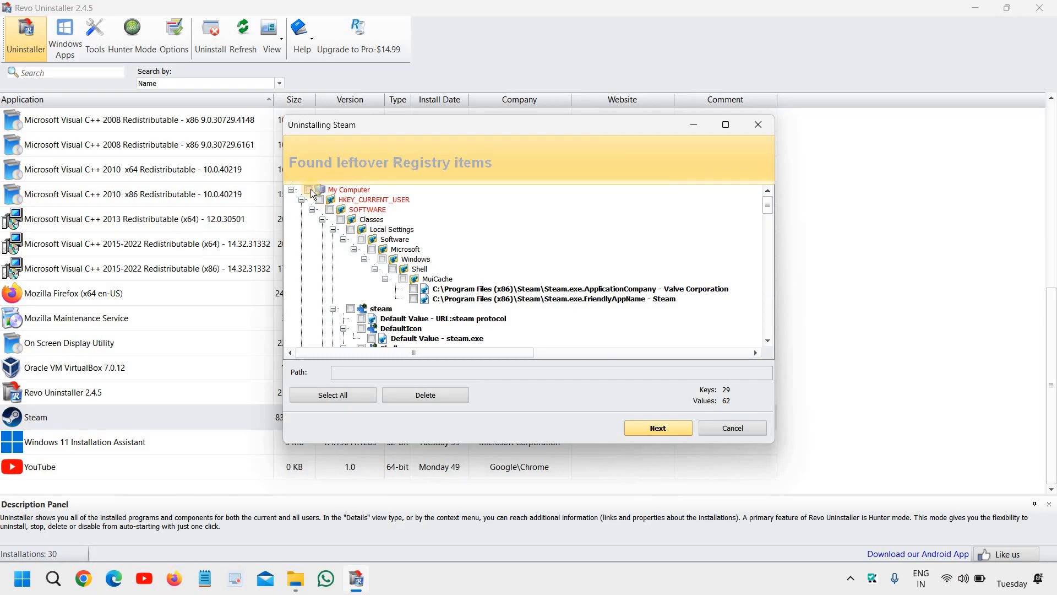
Select all leftover Steam registry items, delete them, and confirm with Yes
click(332, 394)
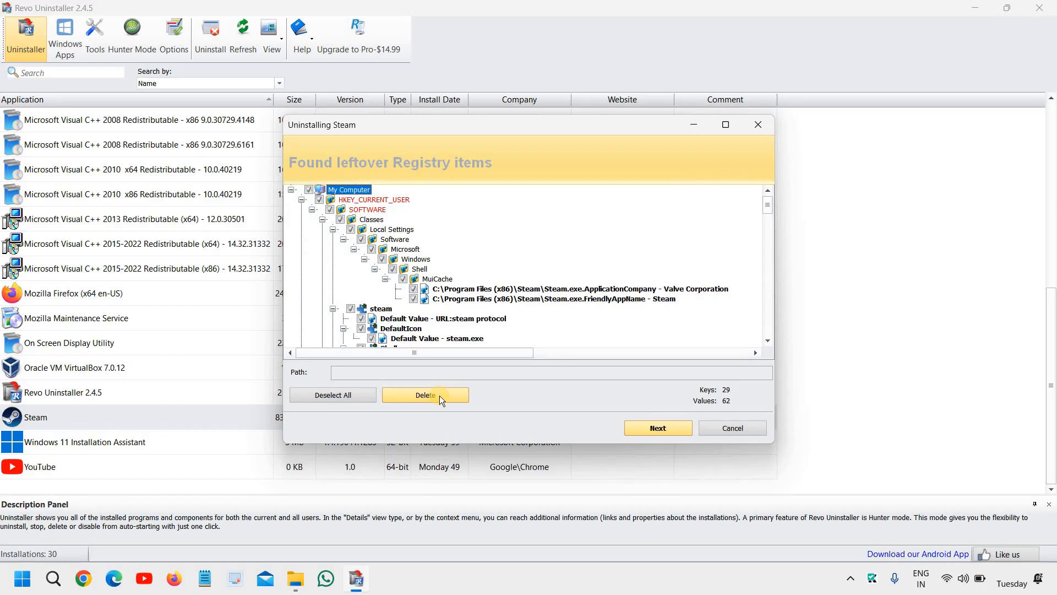
click(424, 394)
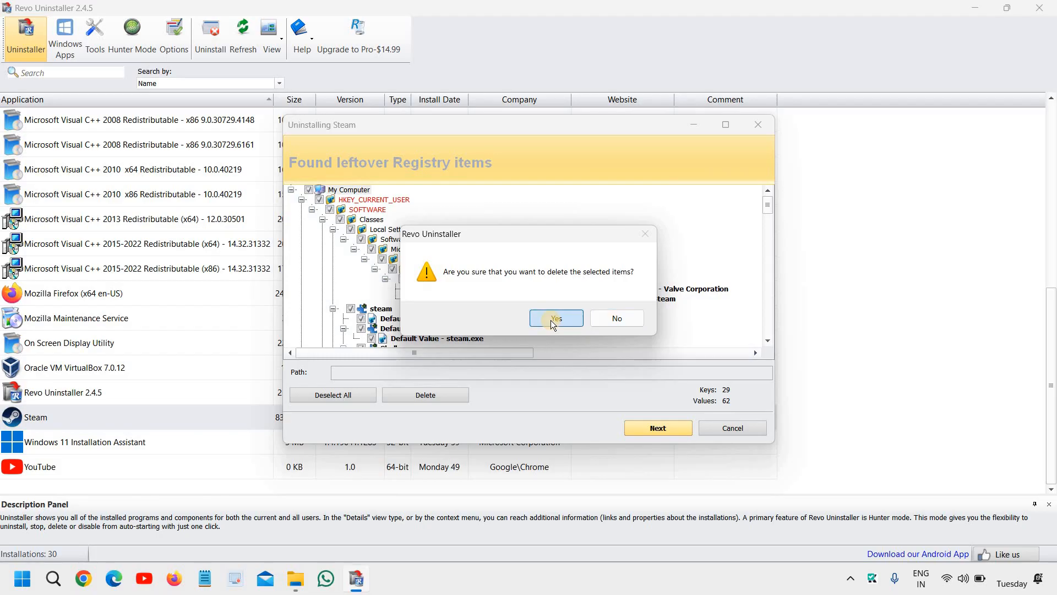
click(555, 317)
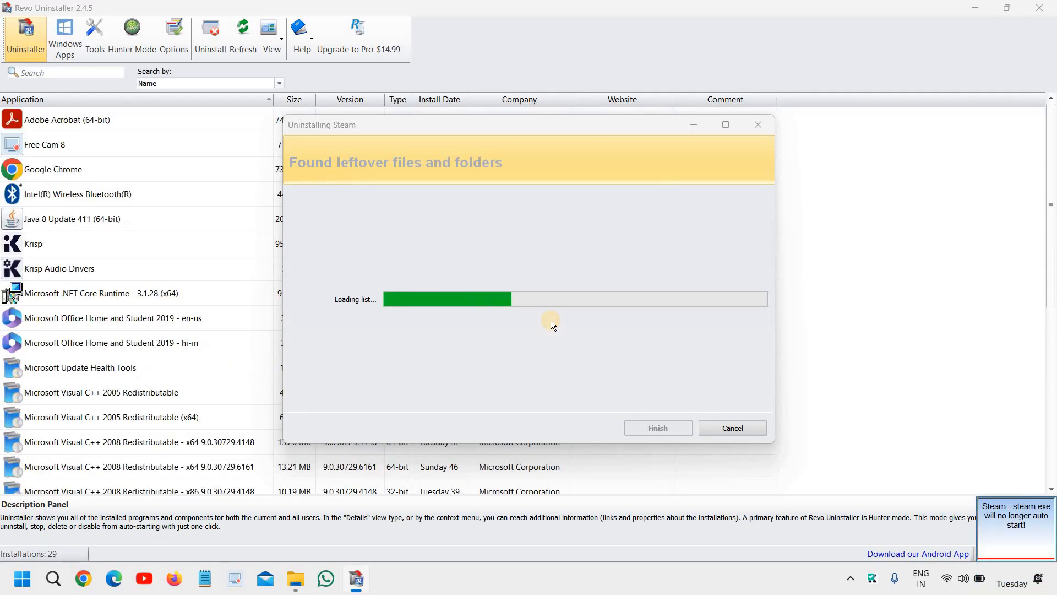
mouse_move(376, 174)
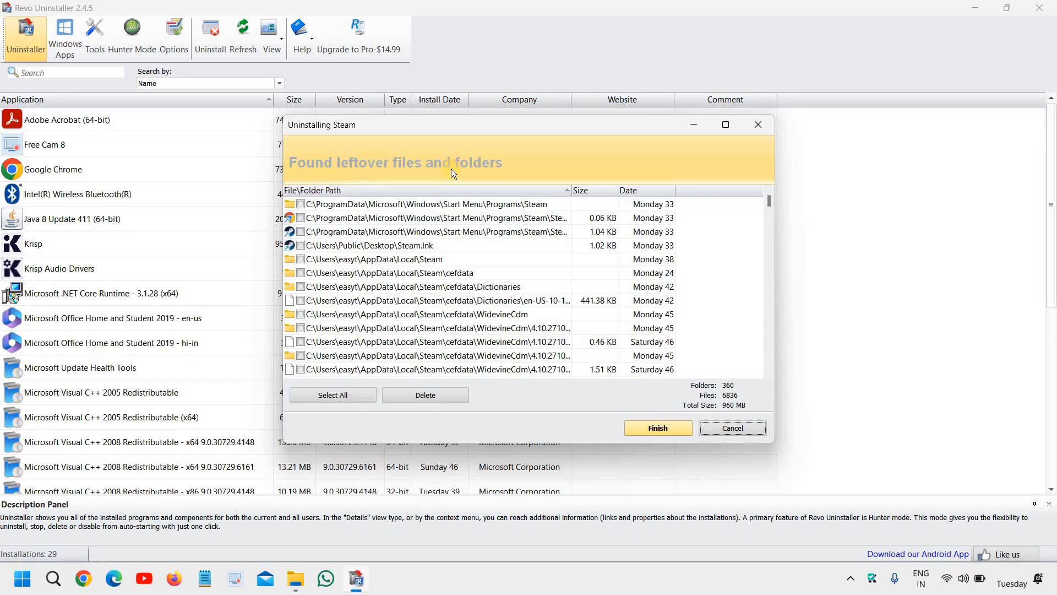
mouse_move(419, 190)
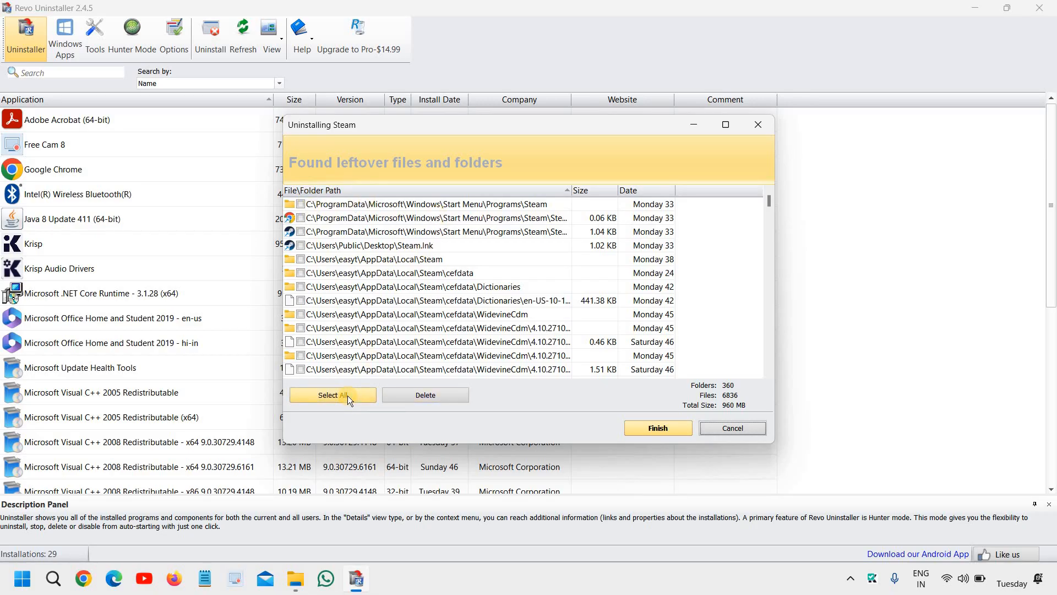
Select all leftover Steam files and folders, delete them, and confirm
click(331, 394)
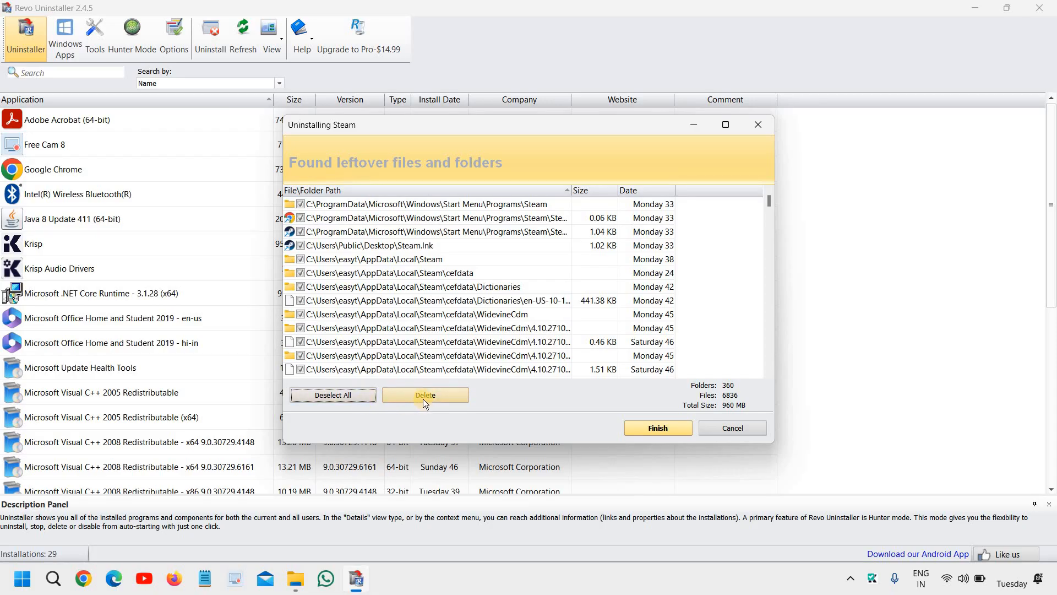
click(425, 396)
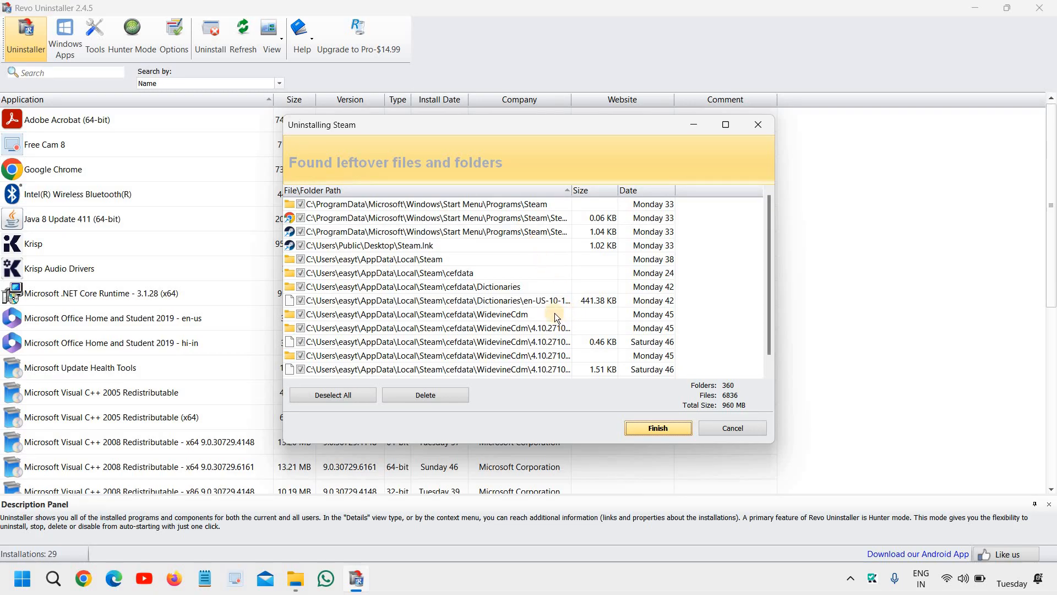
click(657, 427)
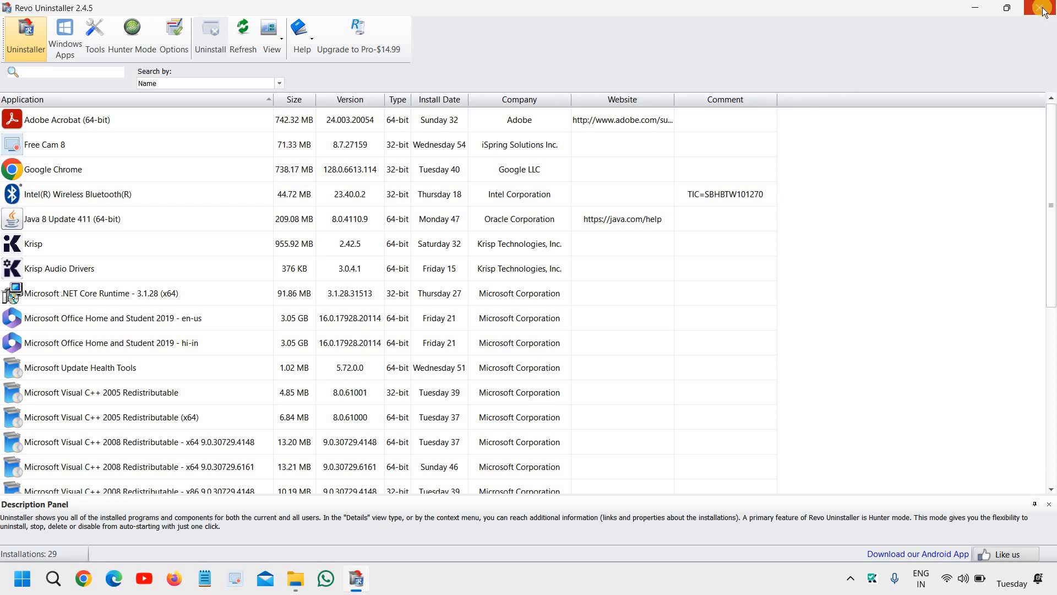
Close the Revo Uninstaller window
click(1044, 7)
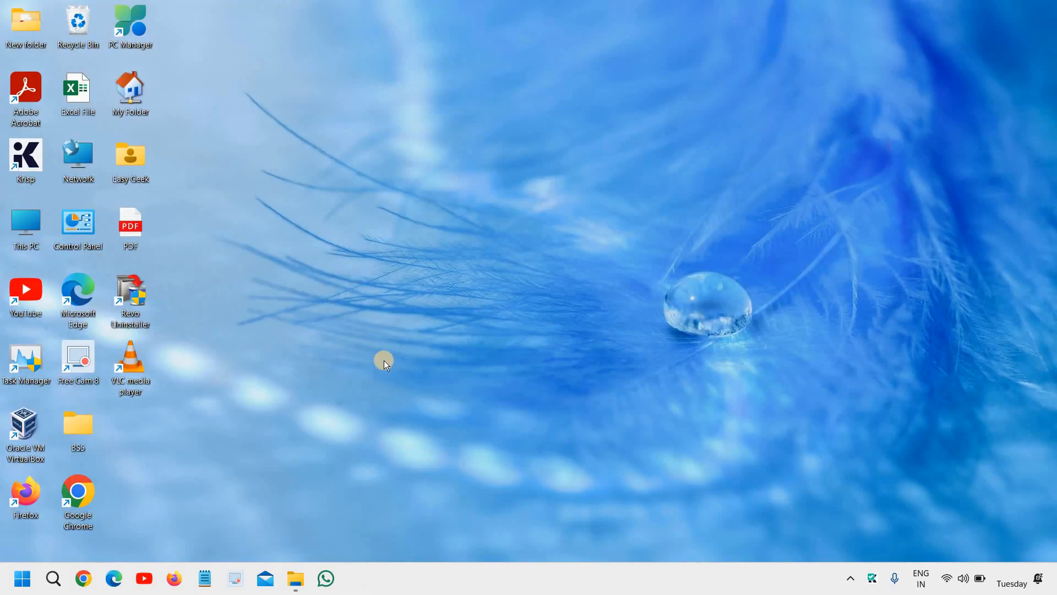
mouse_move(491, 108)
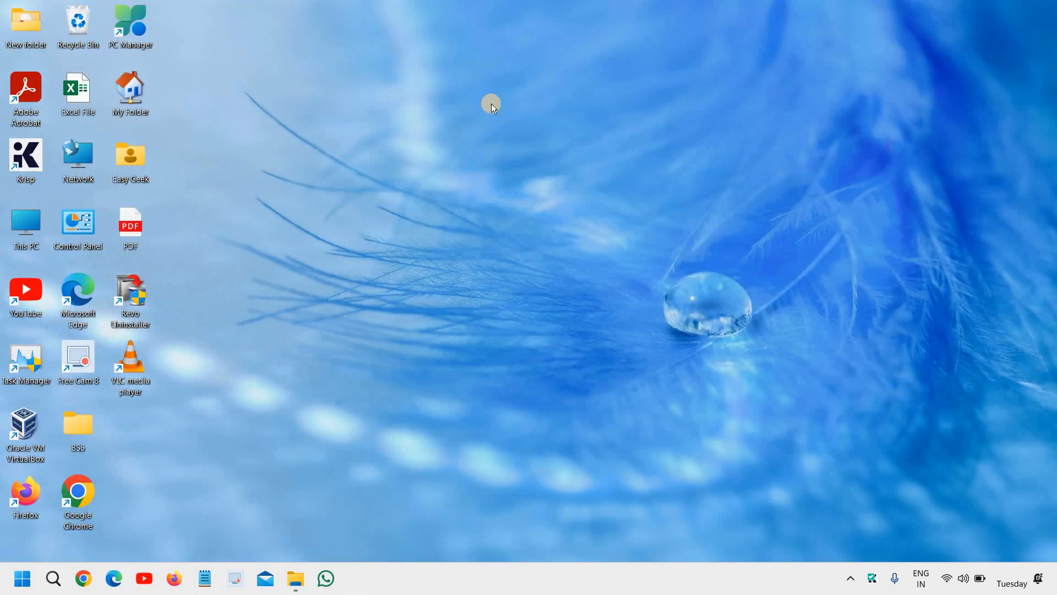
mouse_move(396, 241)
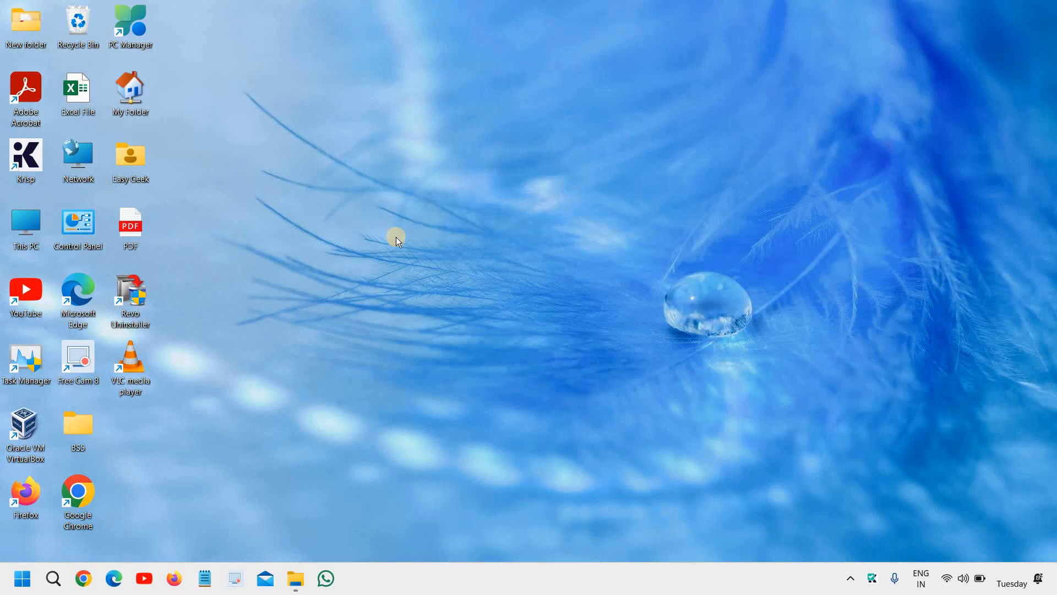